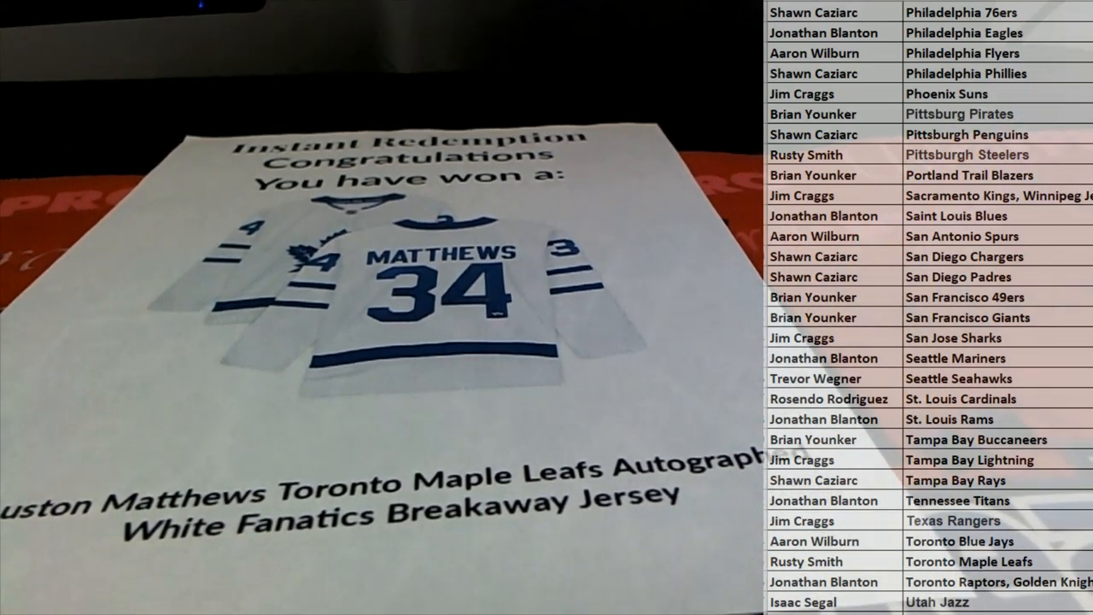
Scroll up the Excel team-owner list before moving to the Aaron Judge Shadowbox page
scroll(up, 3)
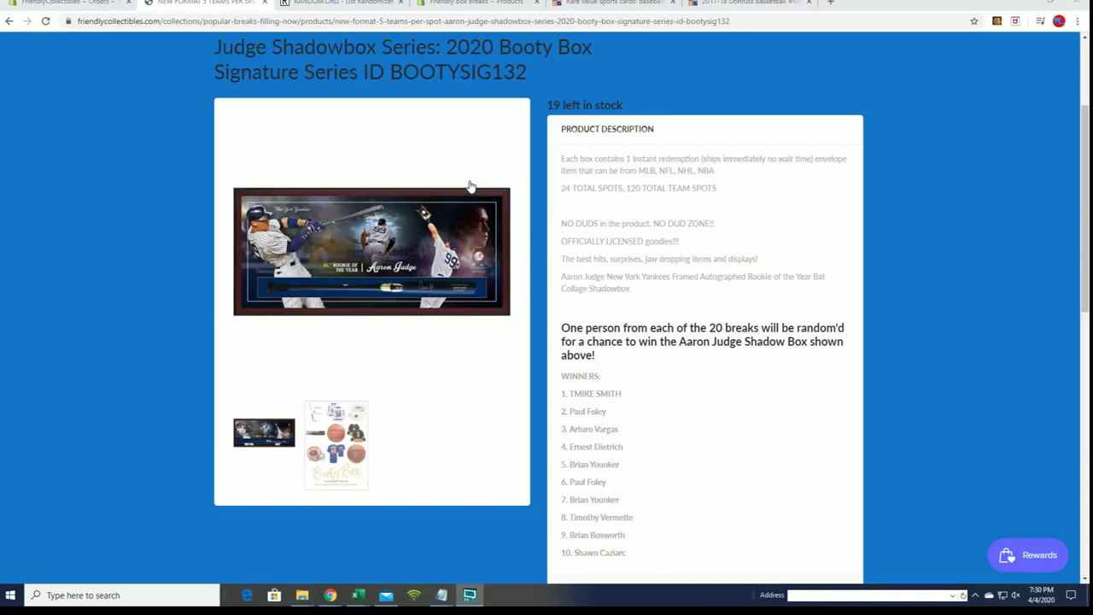
mouse_move(470, 186)
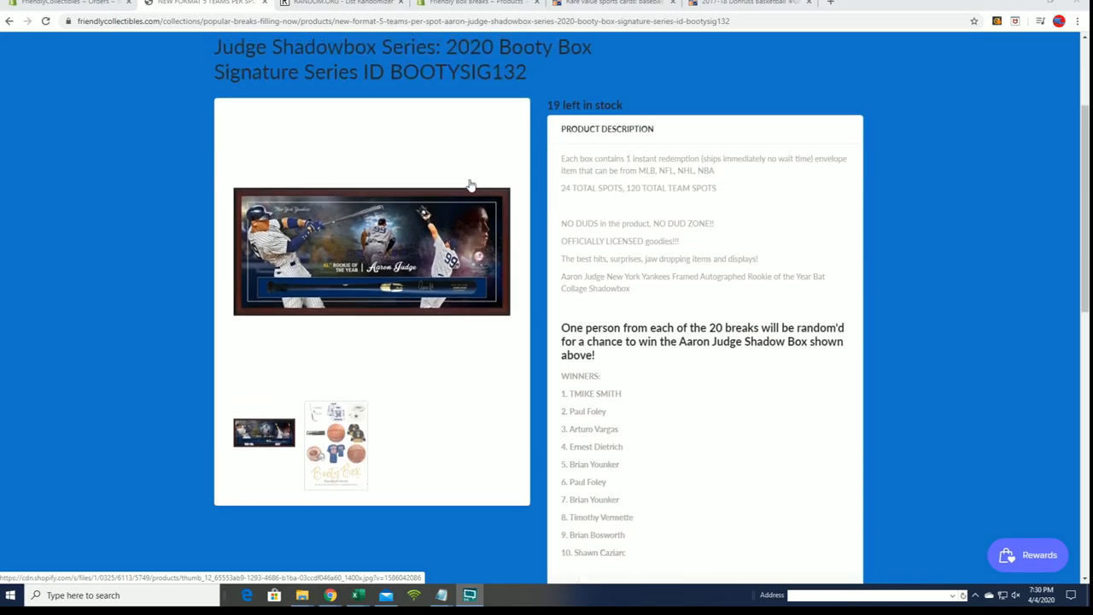
mouse_move(434, 229)
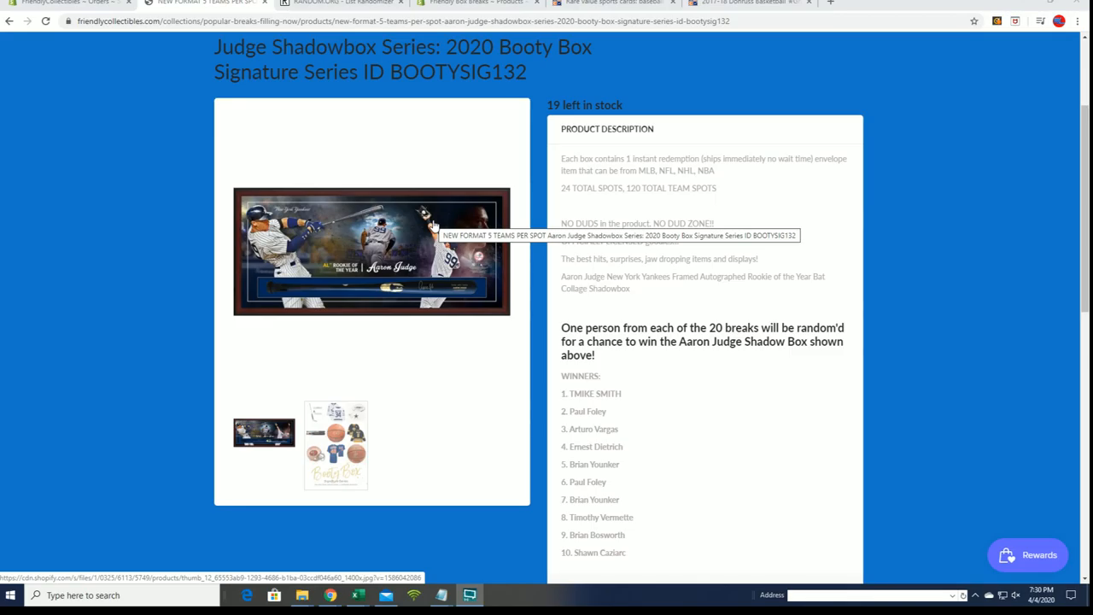
mouse_move(440, 224)
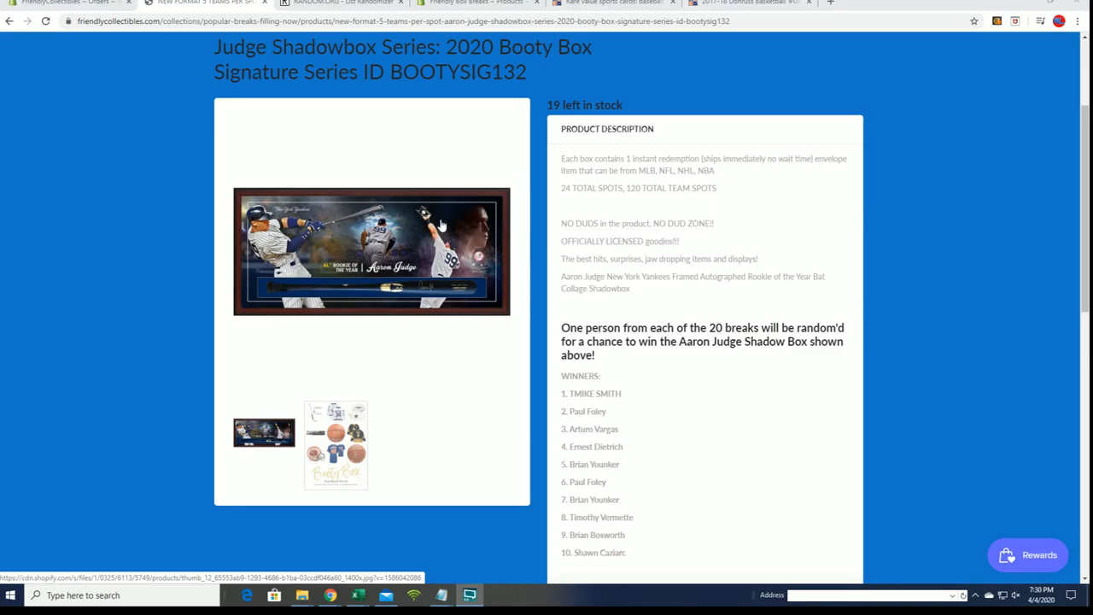
Enlarge the Aaron Judge shadowbox photo, close it and scroll to the description
click(373, 251)
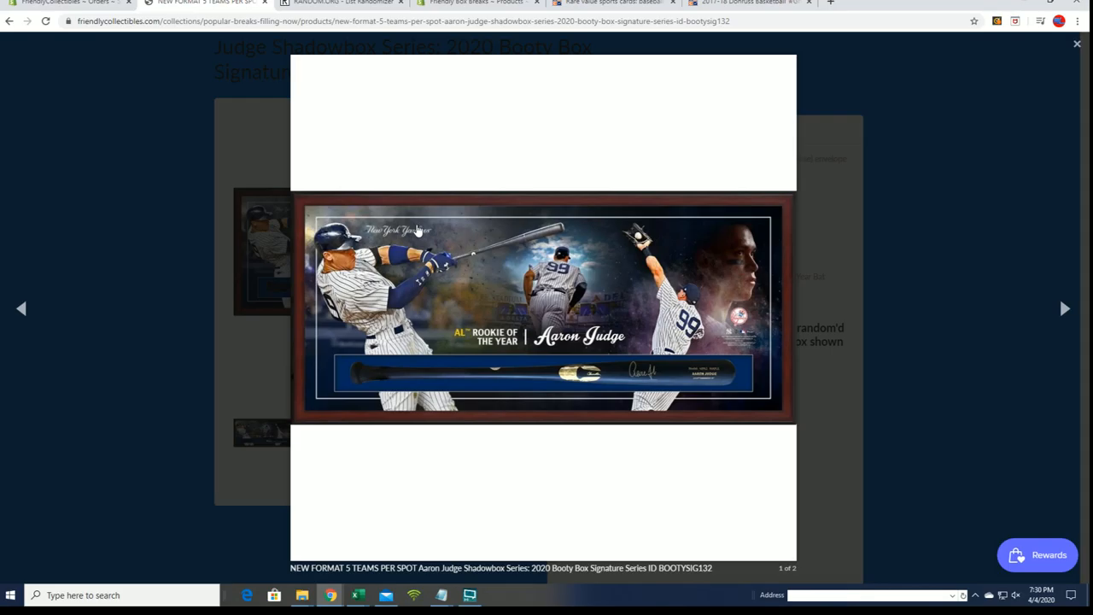
click(1076, 44)
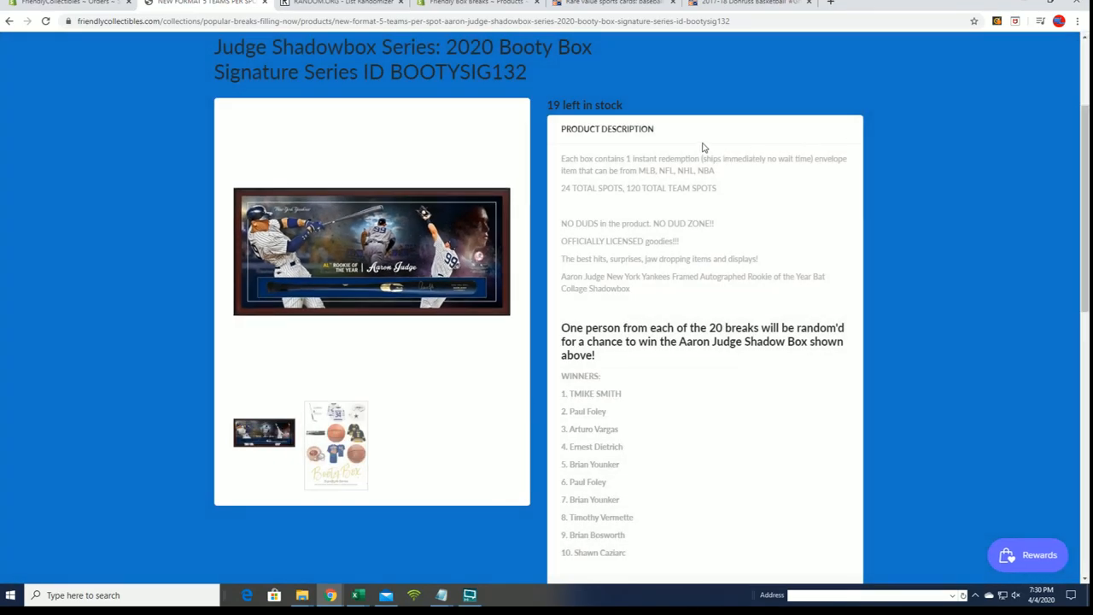
scroll(down, 3)
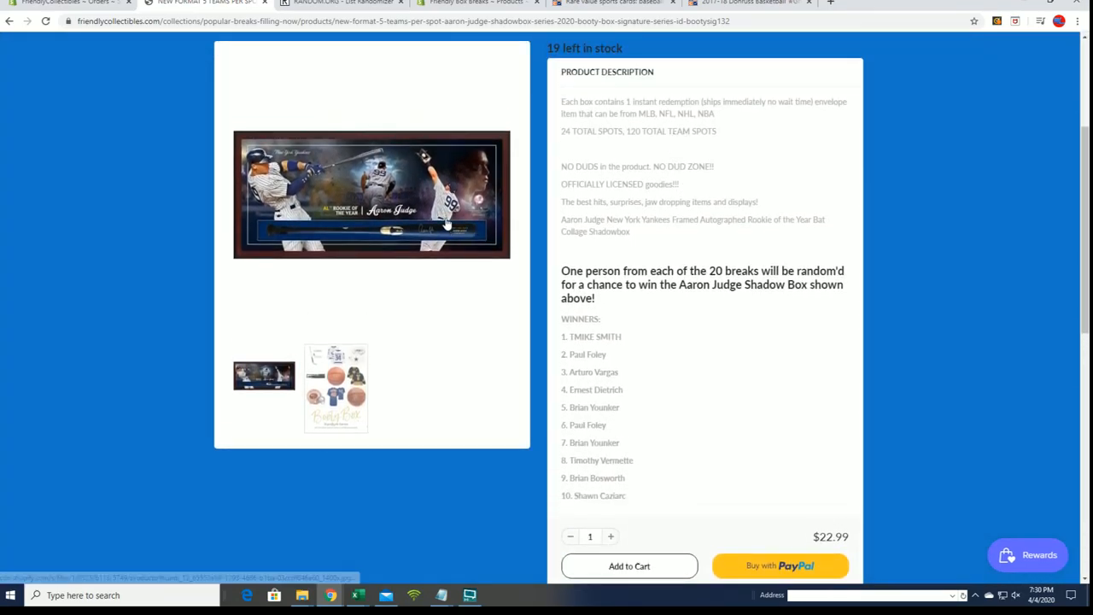
mouse_move(444, 222)
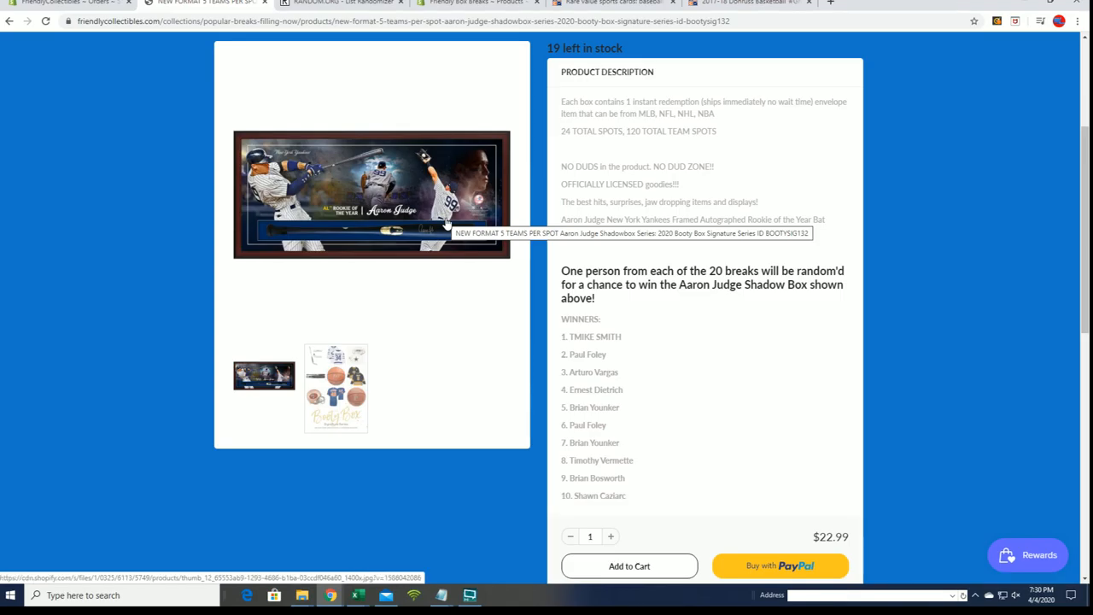
mouse_move(717, 270)
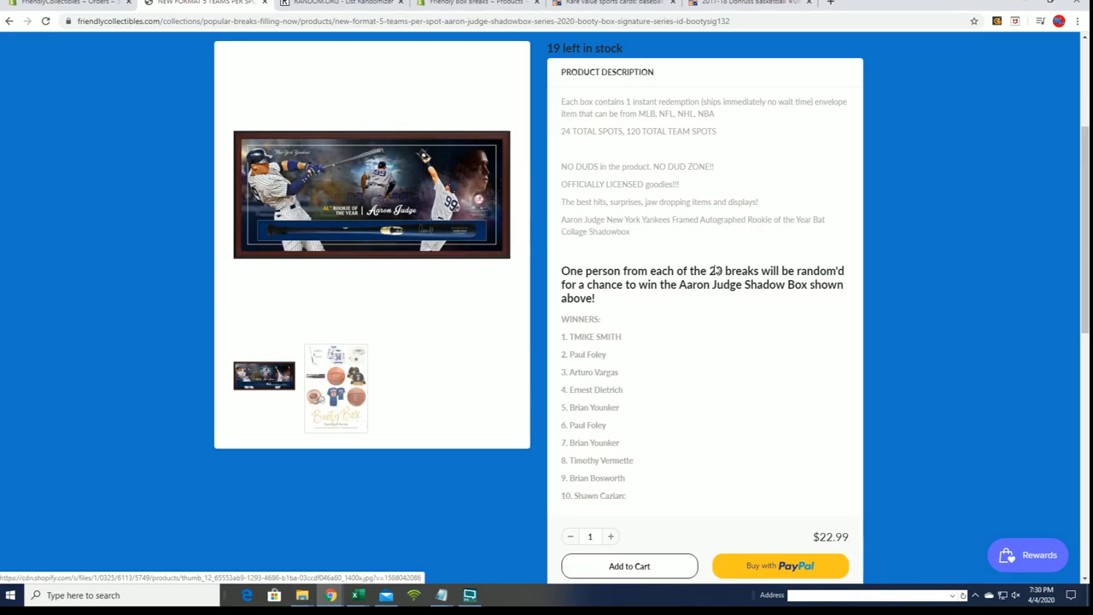
Highlight the WINNERS list entries one through ten, then clear the highlight
double_click(570, 337)
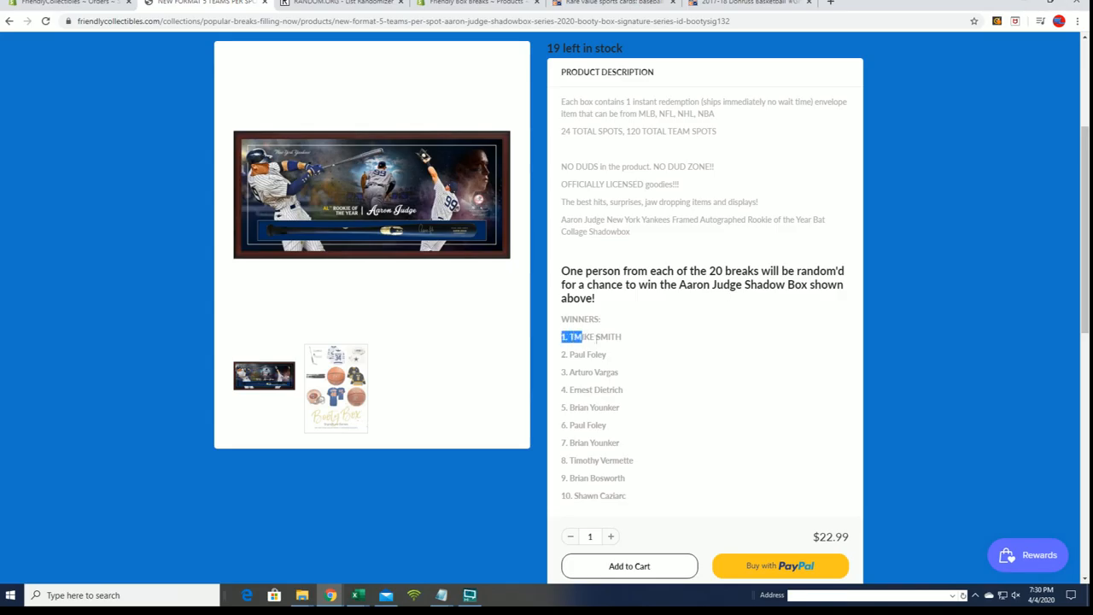
drag(564, 336, 623, 495)
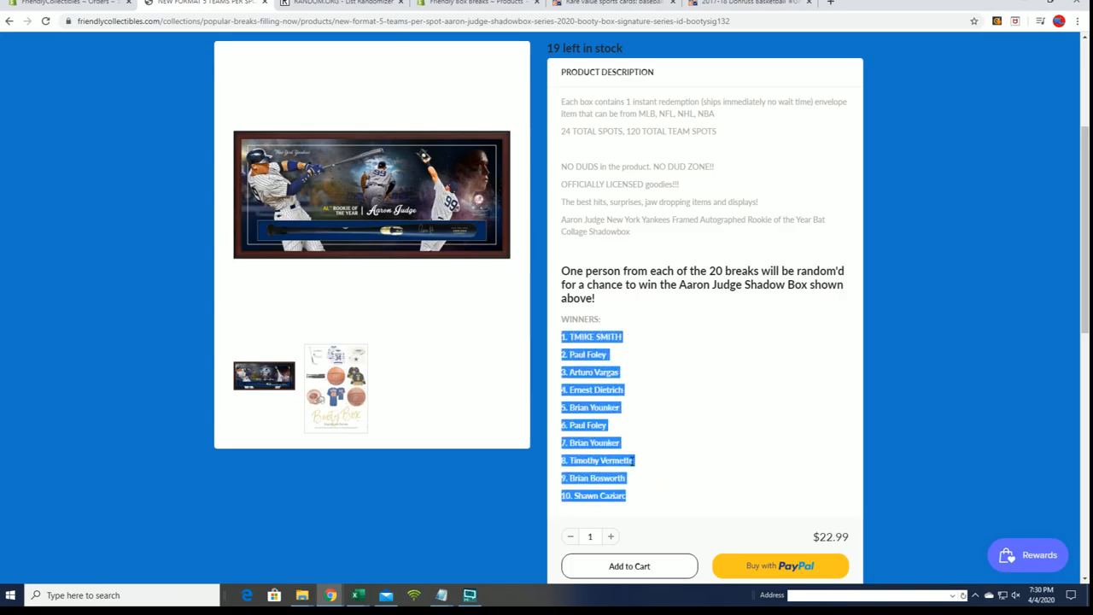
click(643, 499)
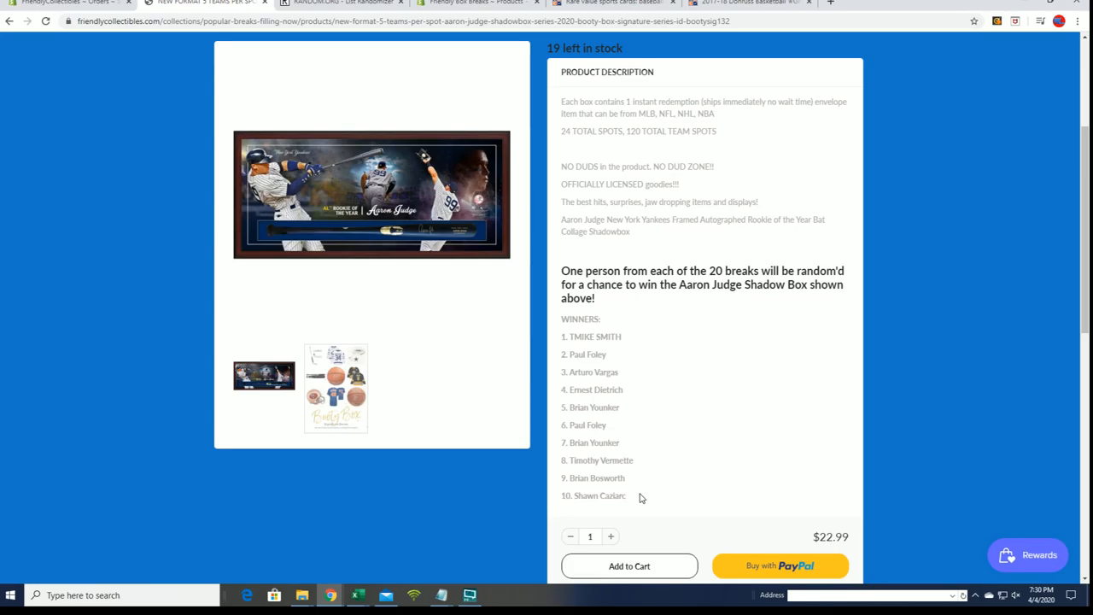
mouse_move(504, 38)
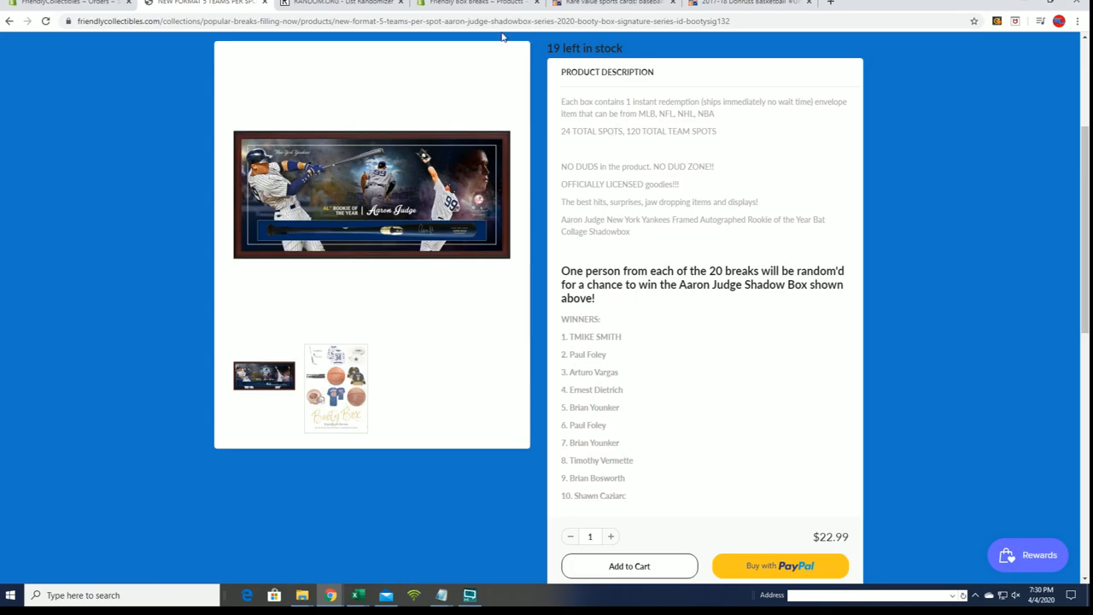
Review the Random.org randomized team list, then return to the Excel owners-and-teams sheet
click(342, 4)
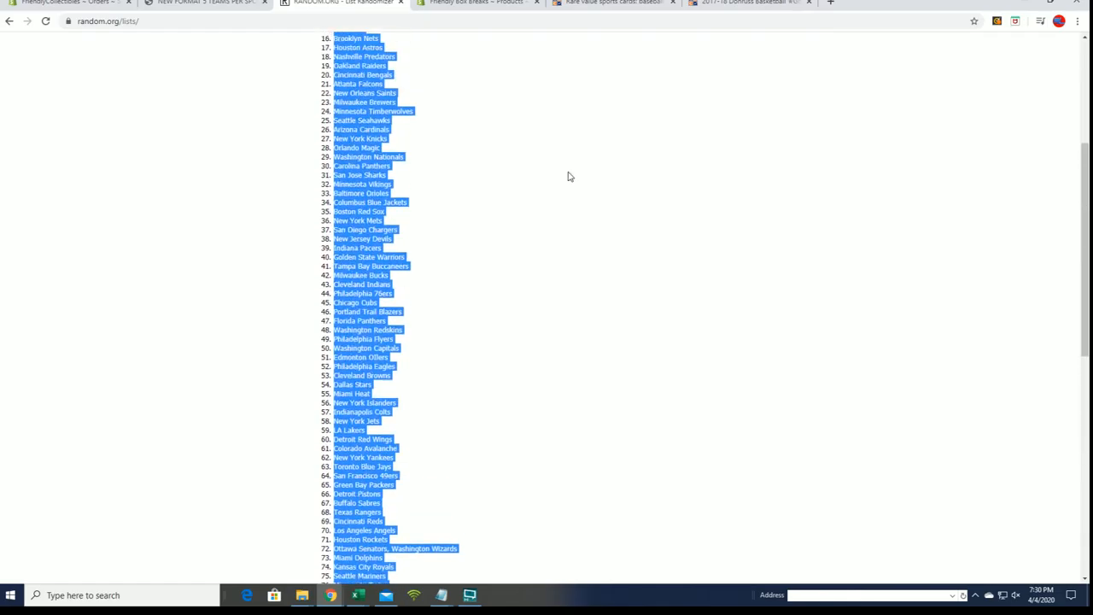
scroll(up, 3)
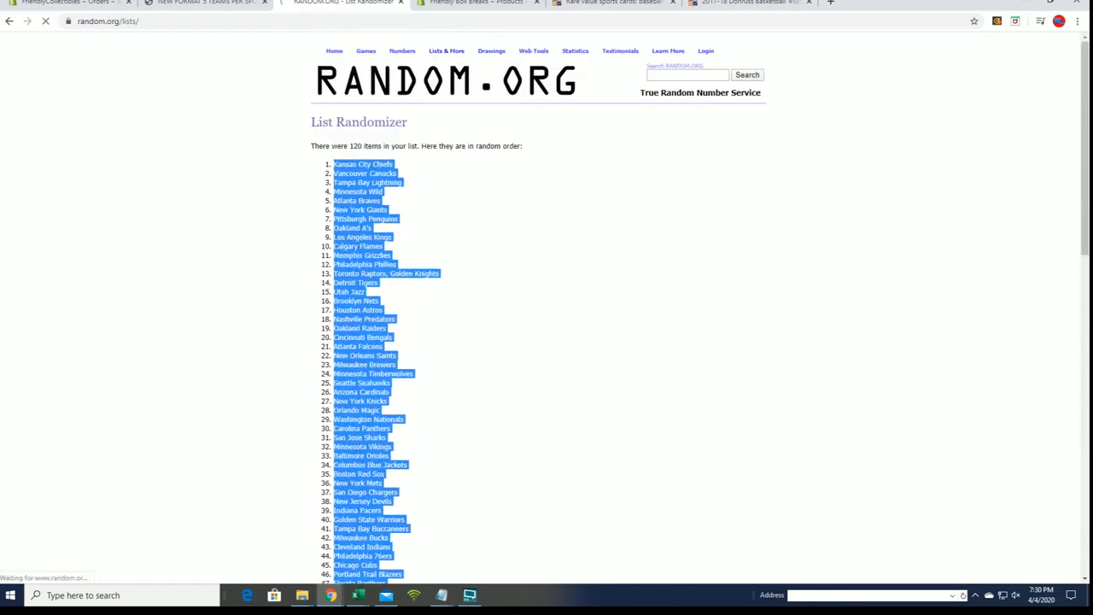
click(357, 595)
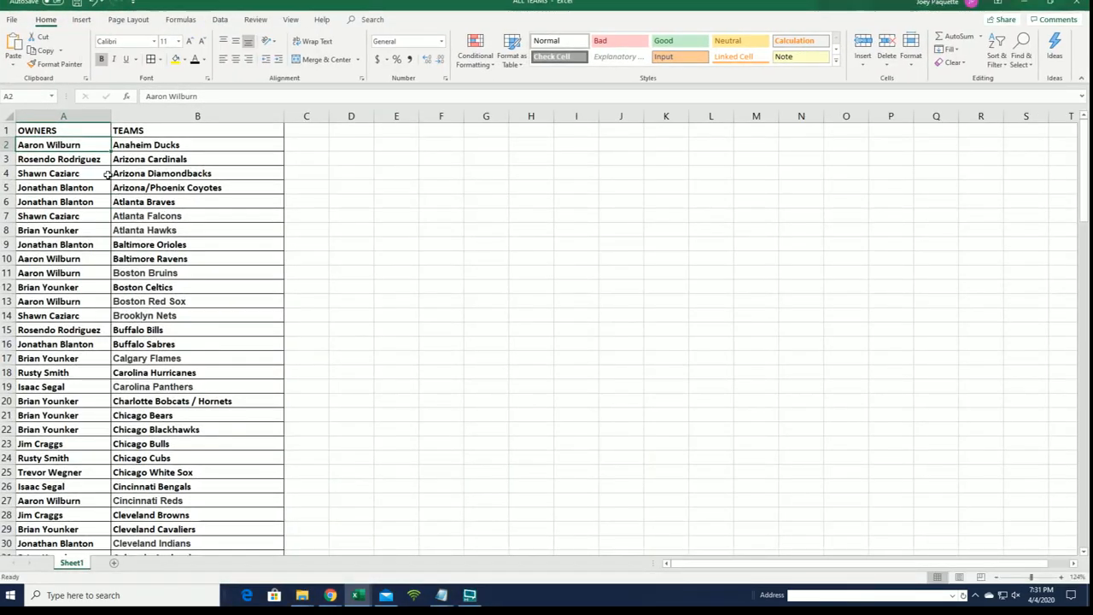
Scroll down column A of the owner-team sheet through all the entrant names
scroll(down, 3)
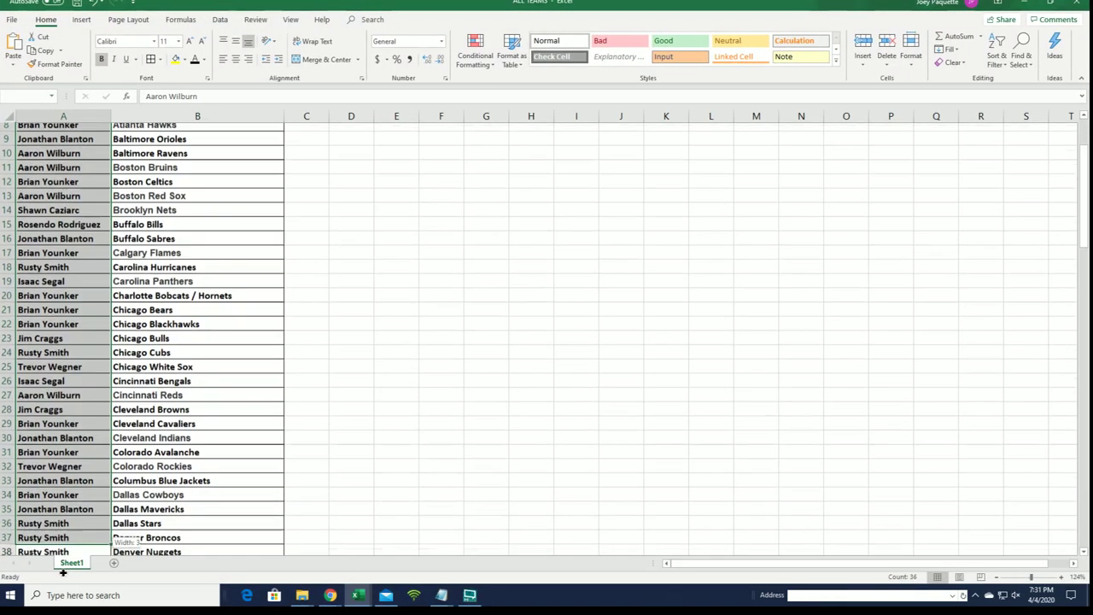
scroll(down, 3)
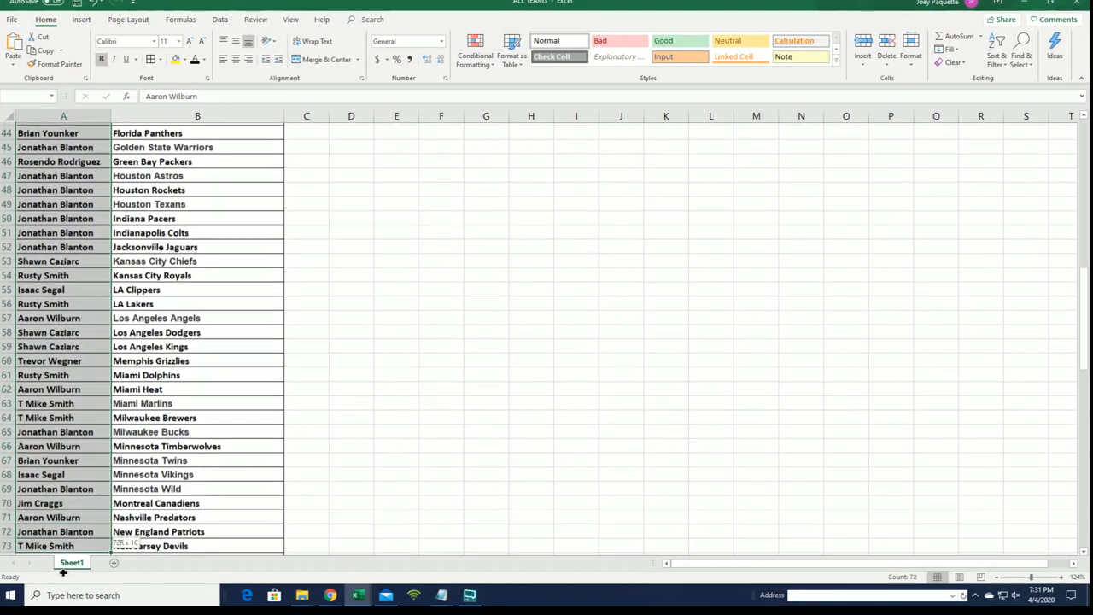
scroll(down, 3)
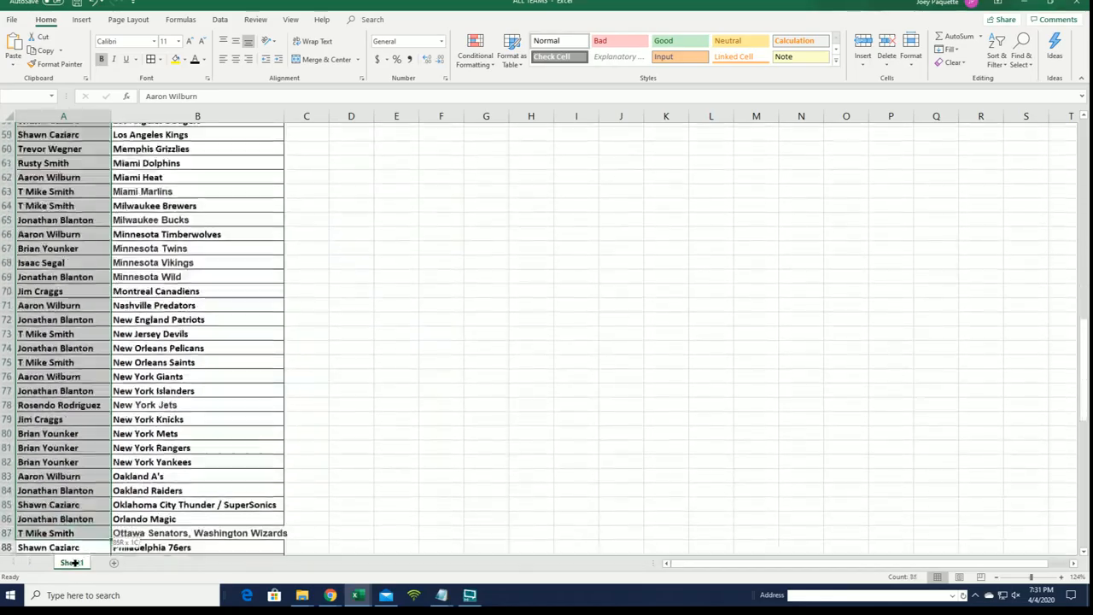
scroll(down, 3)
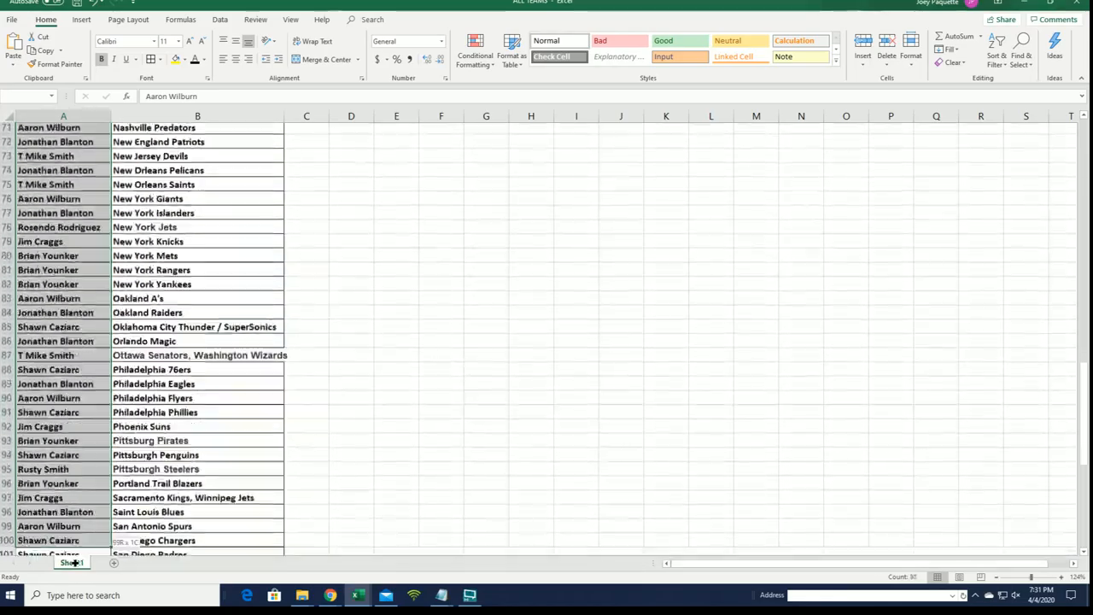
scroll(down, 3)
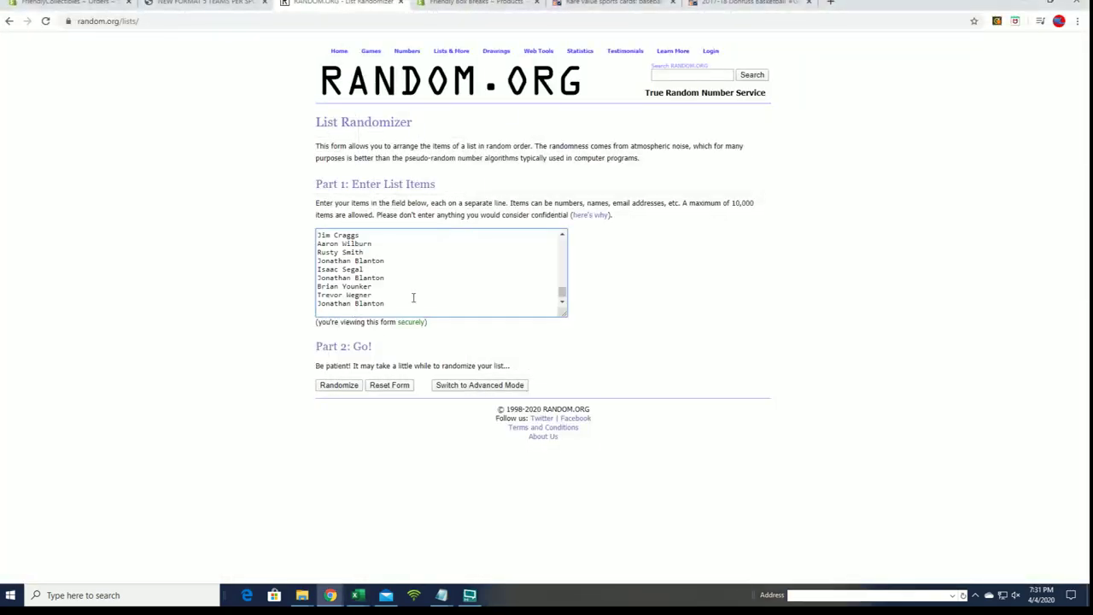
Randomize the 120 entrant names and reshuffle the list twice more with Again!
click(339, 384)
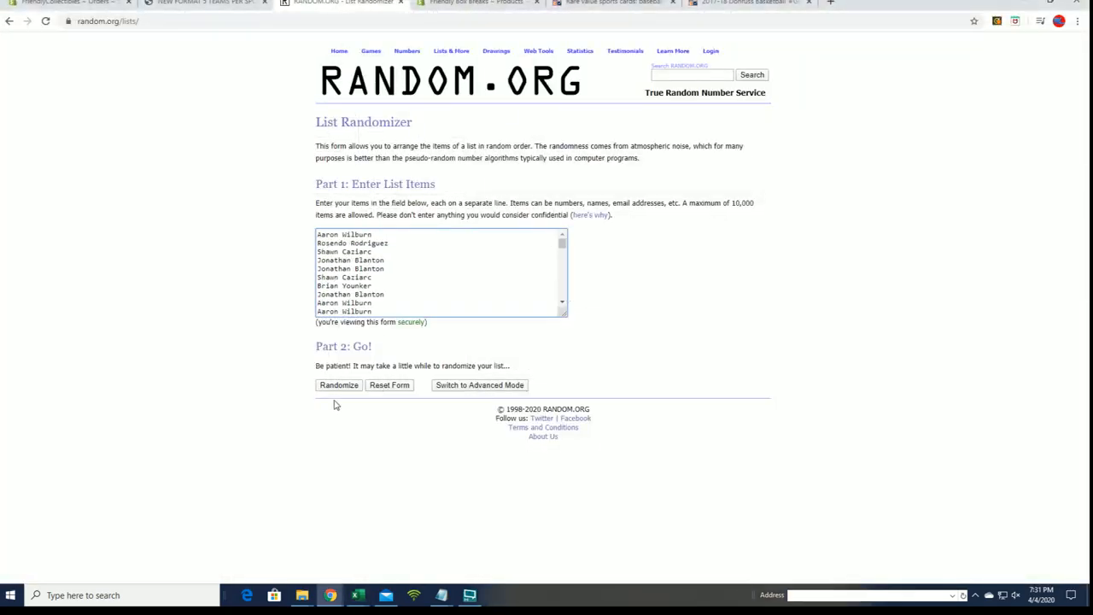
click(338, 384)
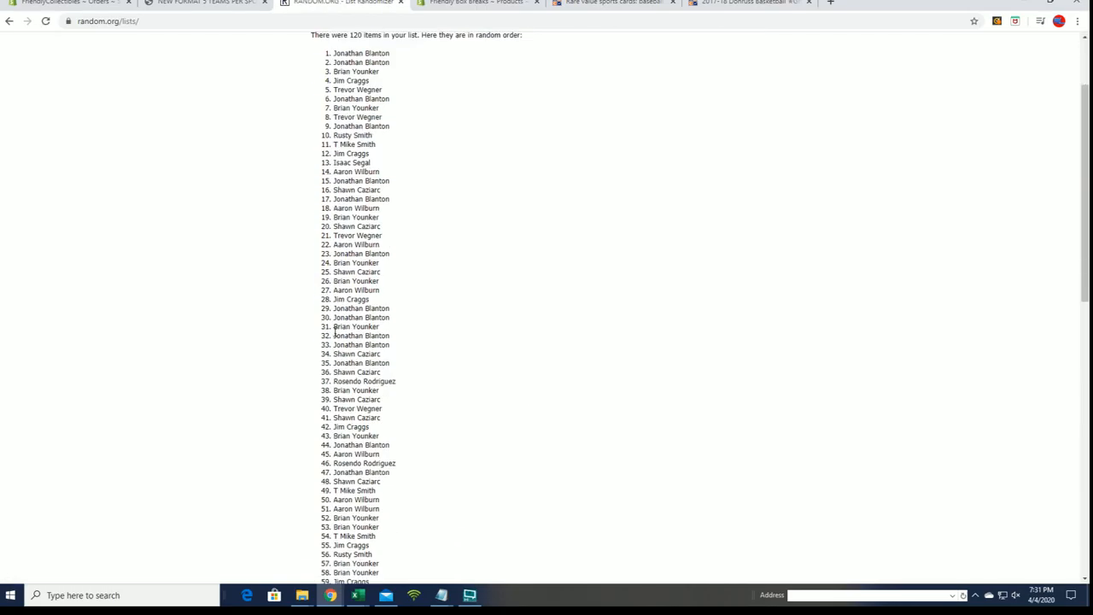
scroll(down, 3)
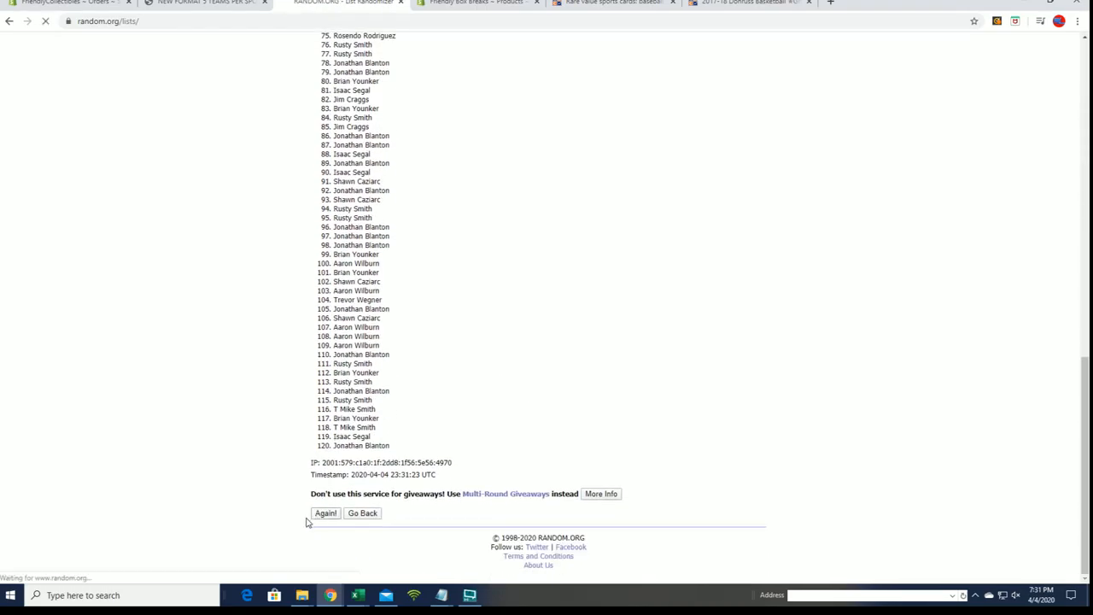
click(324, 512)
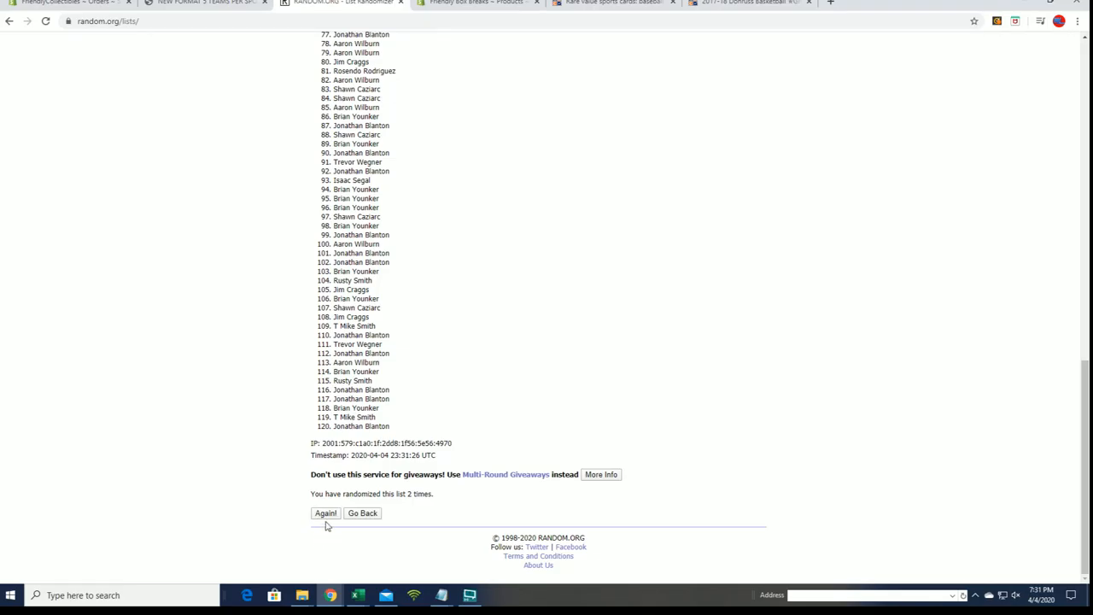
click(324, 513)
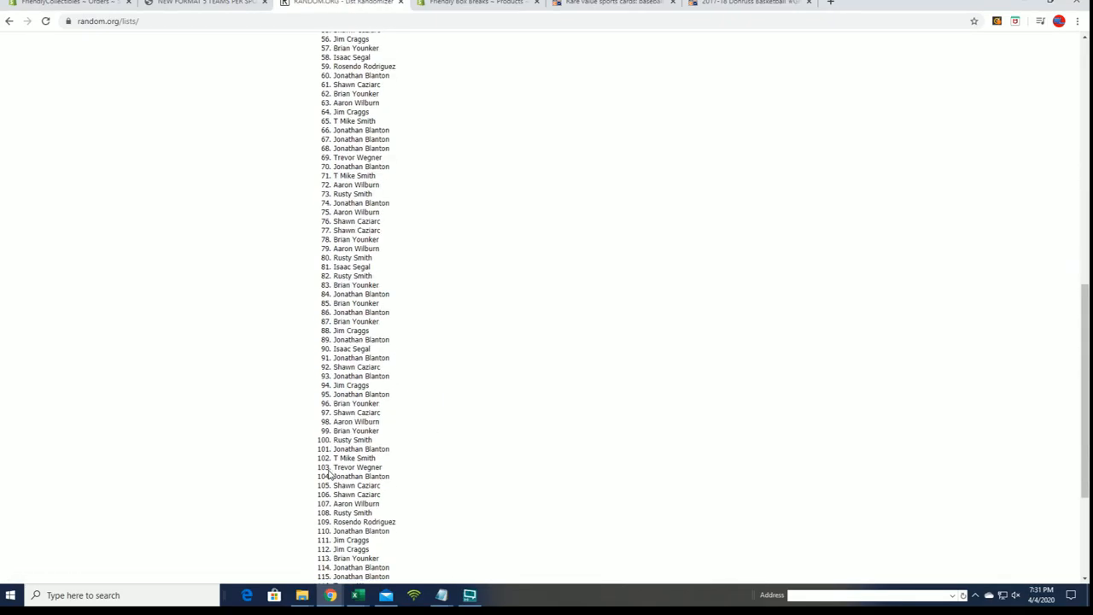
scroll(up, 3)
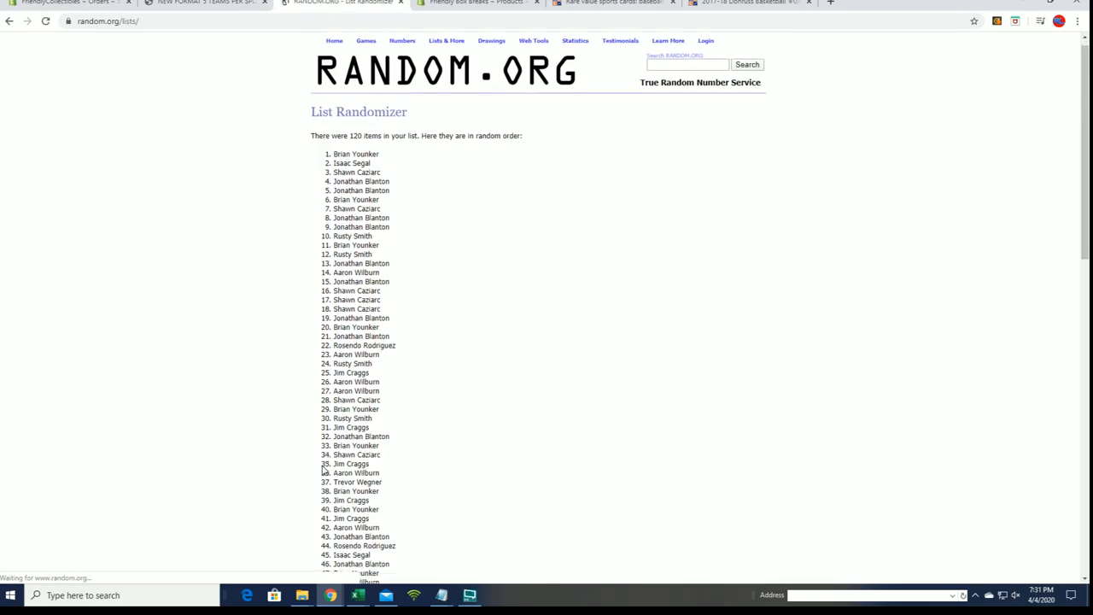
scroll(down, 3)
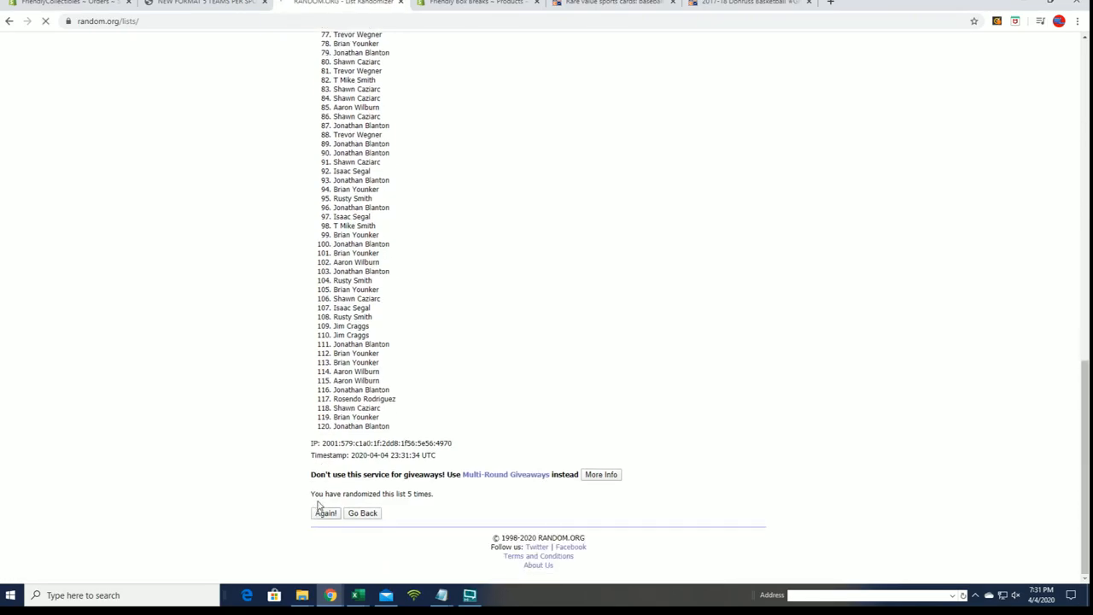
click(324, 512)
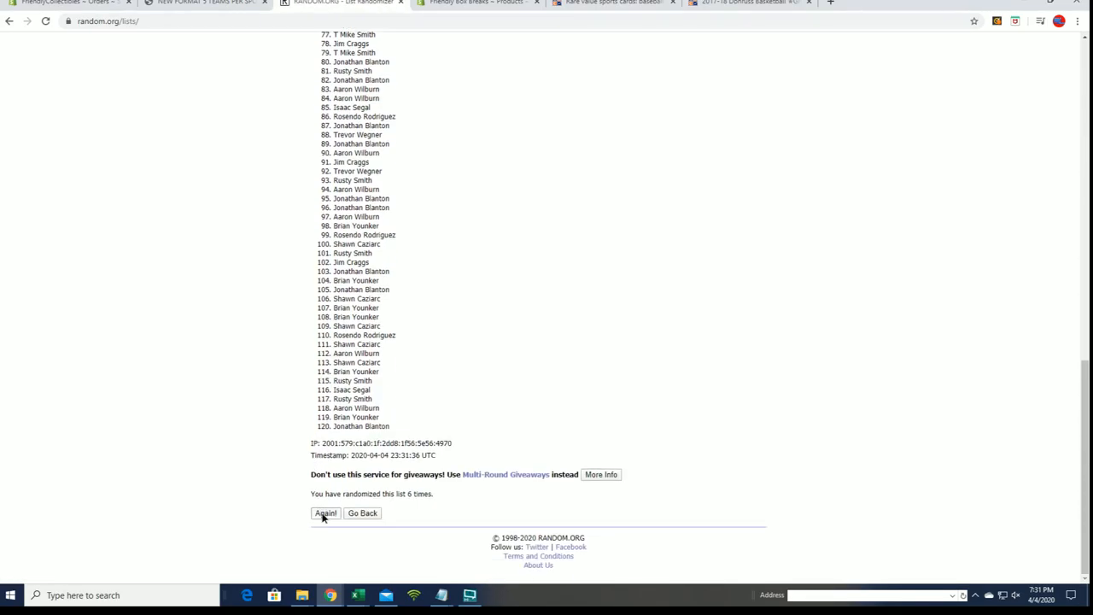
click(325, 512)
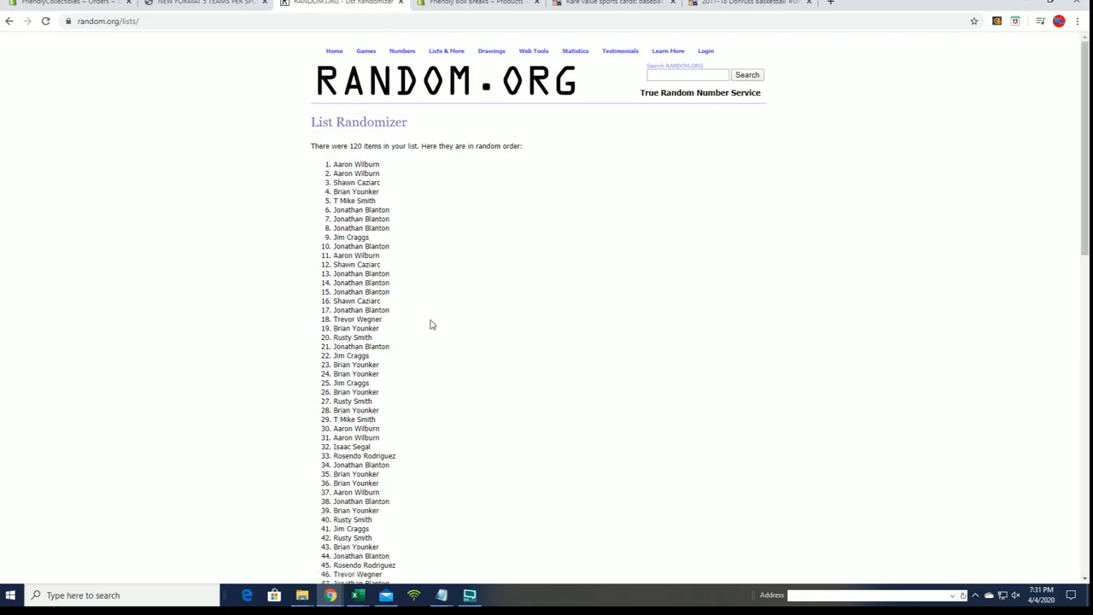
scroll(down, 3)
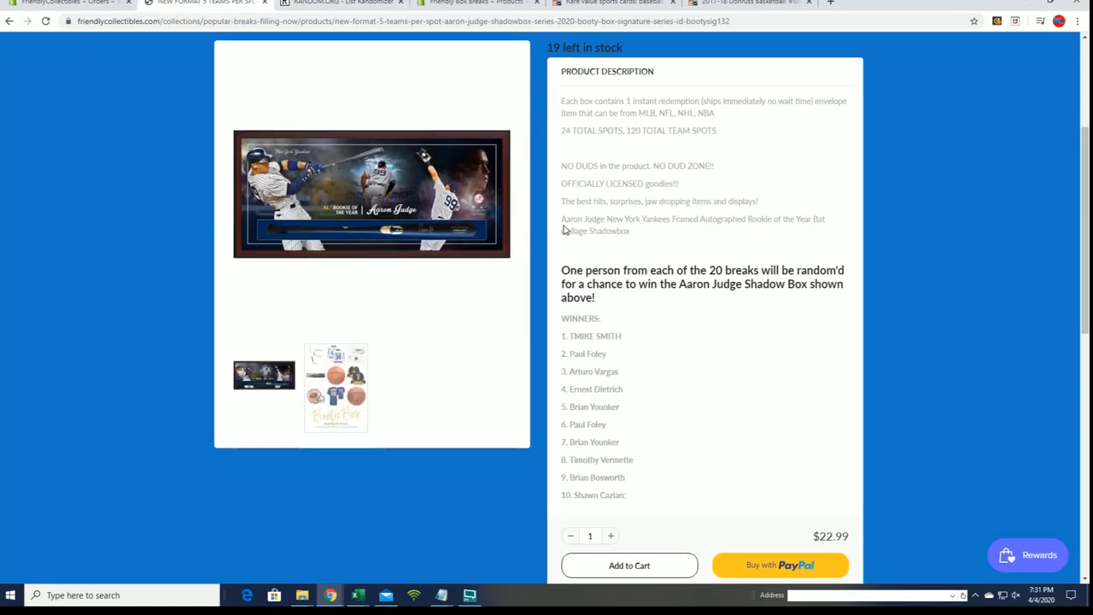
Scroll the Aaron Judge Shadowbox page to the WINNERS list and back to the top
scroll(down, 3)
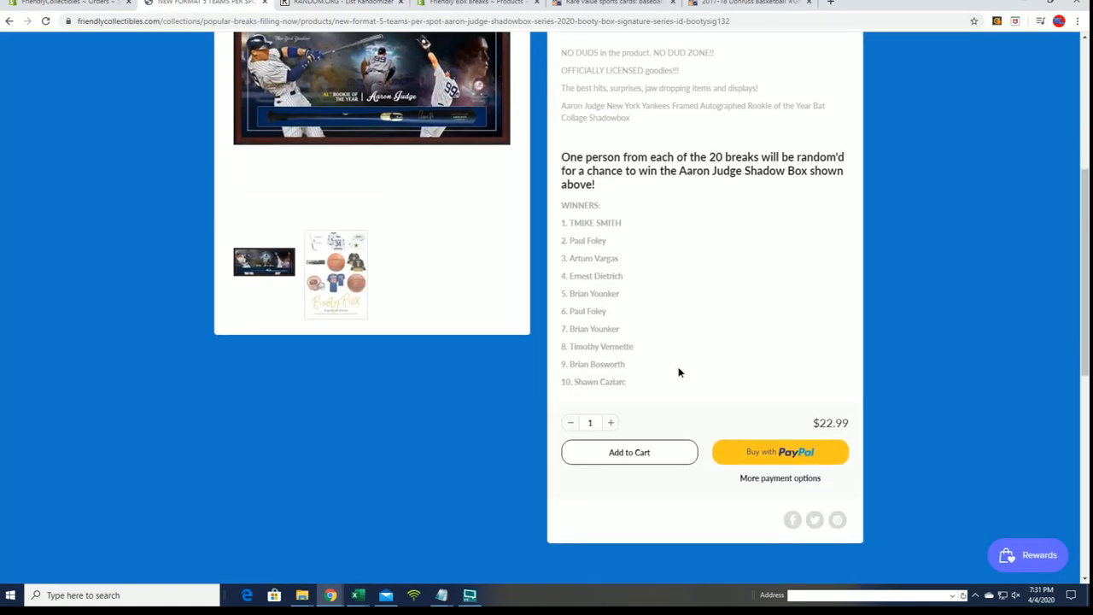
mouse_move(642, 381)
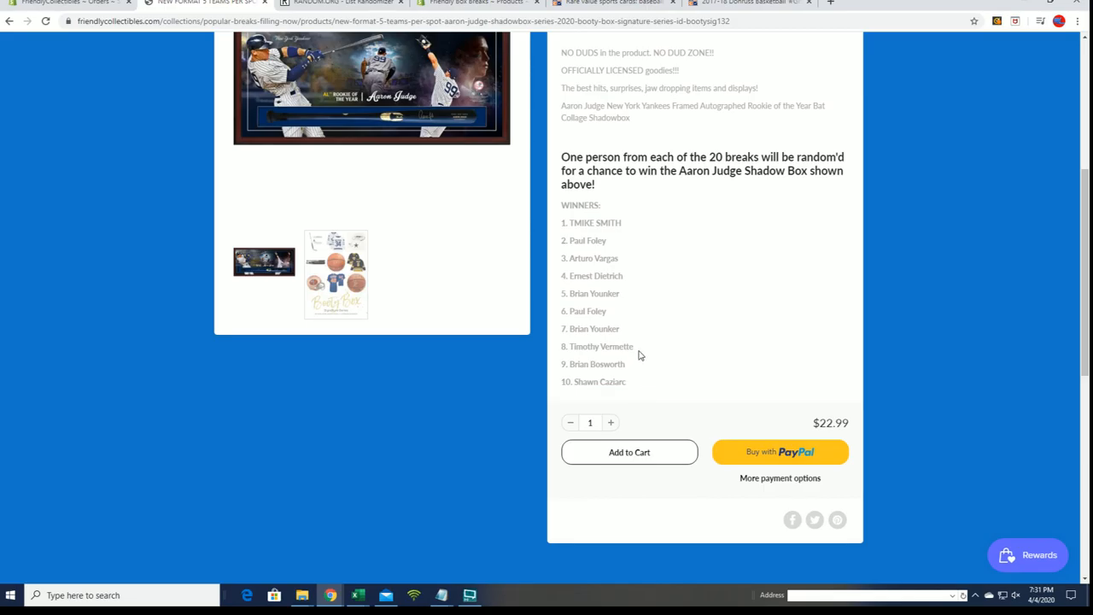
scroll(up, 3)
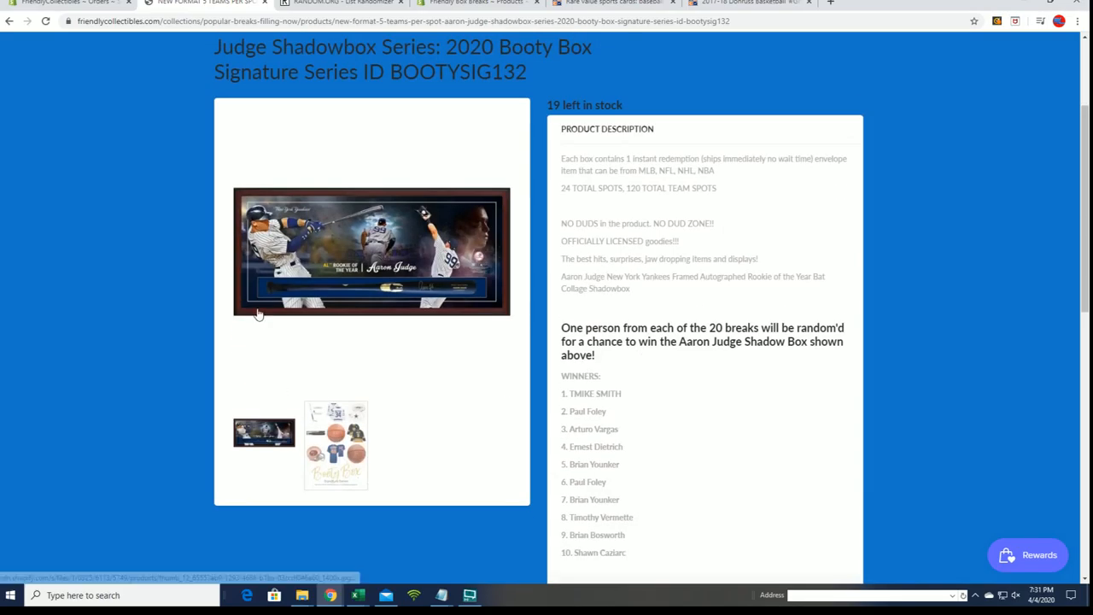